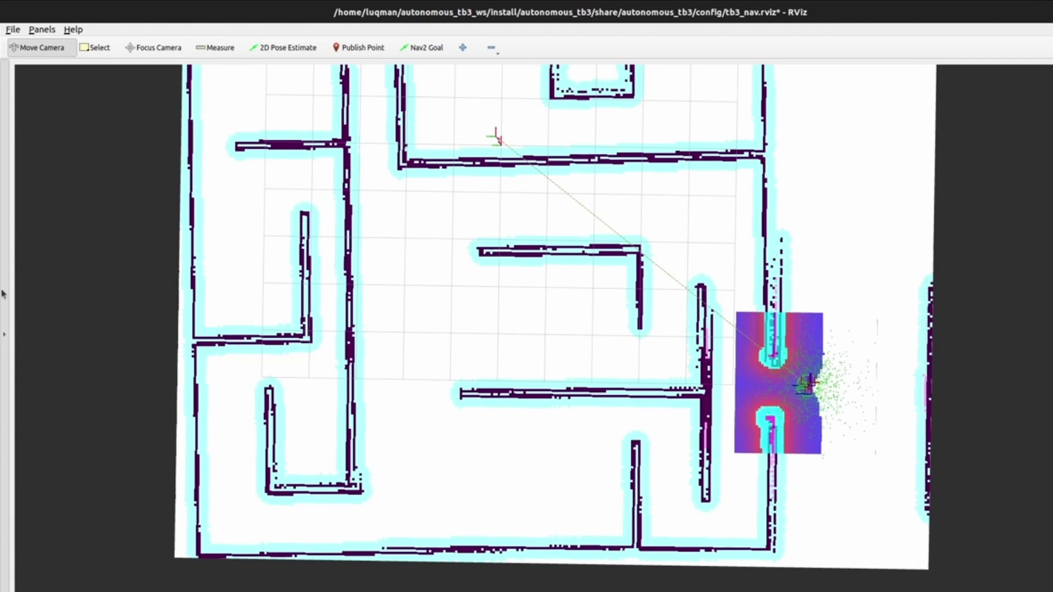
# Step: Switch from RViz to the tb3_nav_params.yaml file in VS Code
pyautogui.click(427, 48)
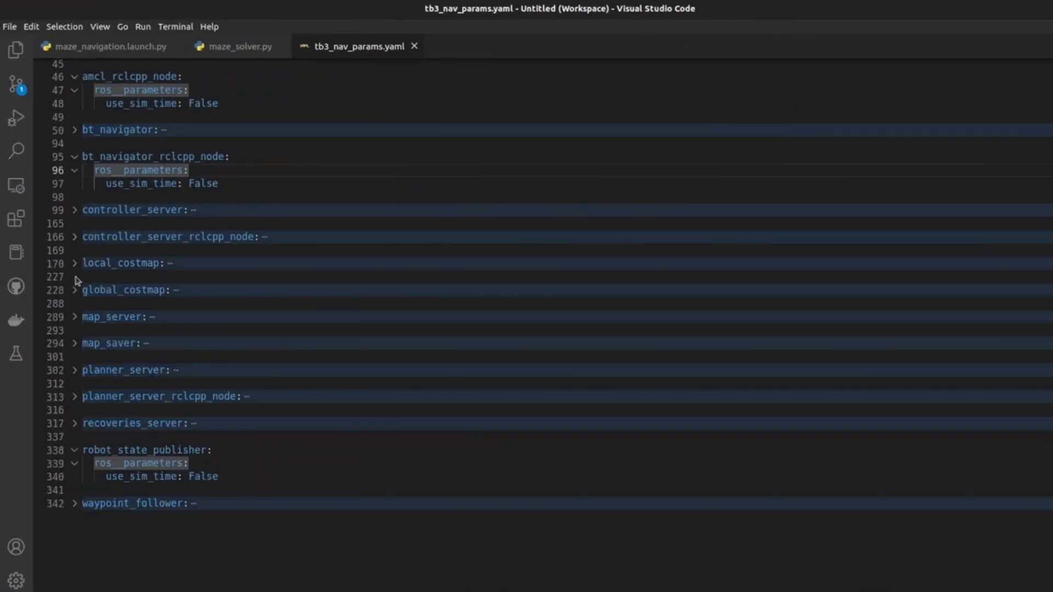
# Step: Scroll to the global costmap inflation_radius (0.2) and select it for editing
pyautogui.scroll(-3)
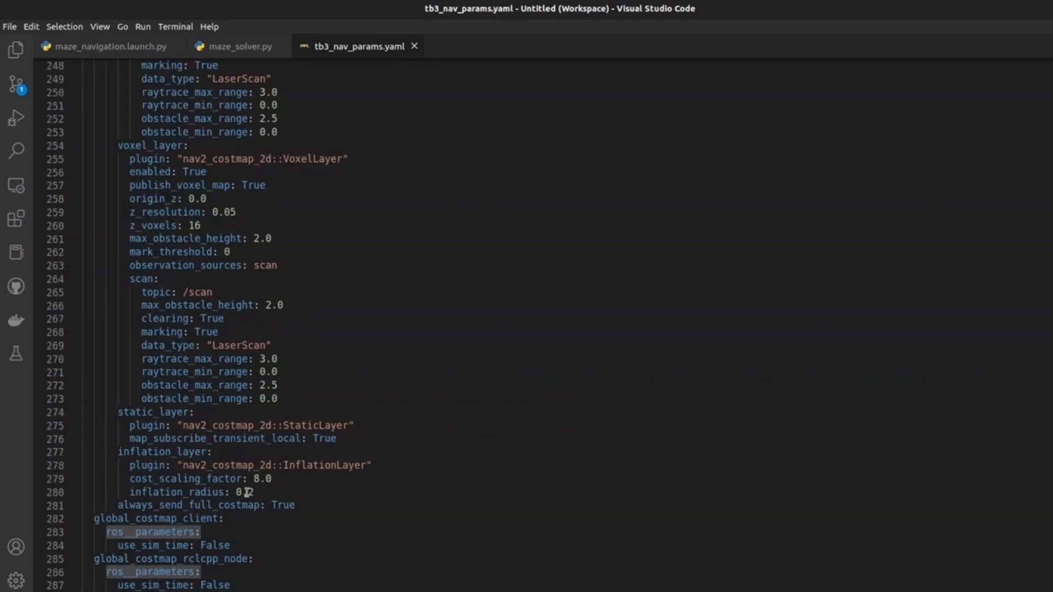
pyautogui.doubleClick(181, 479)
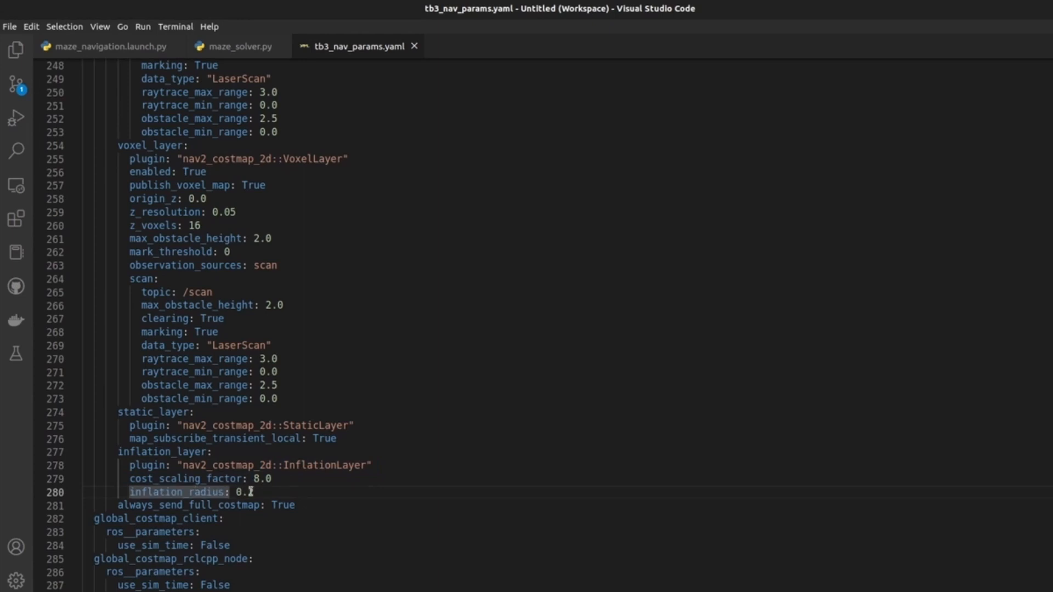
pyautogui.write('2')
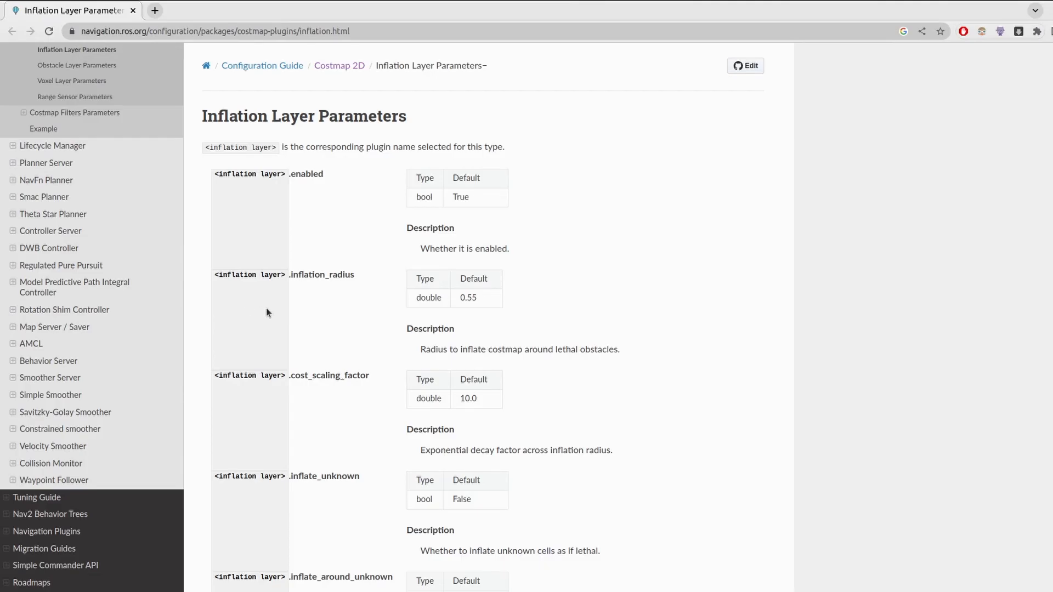
pyautogui.doubleClick(302, 116)
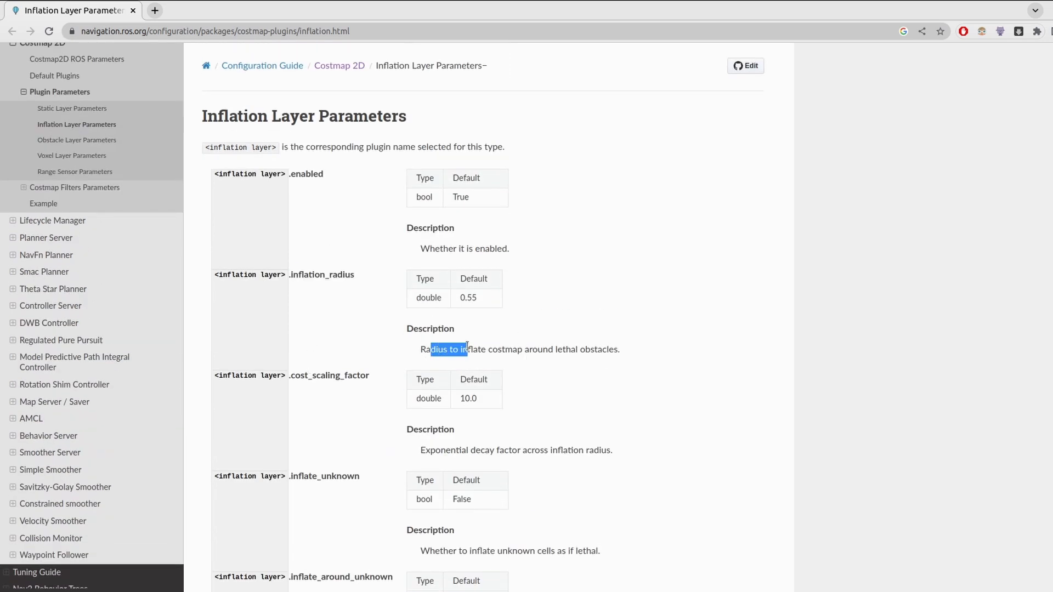
pyautogui.moveTo(468, 350); pyautogui.dragTo(586, 349)
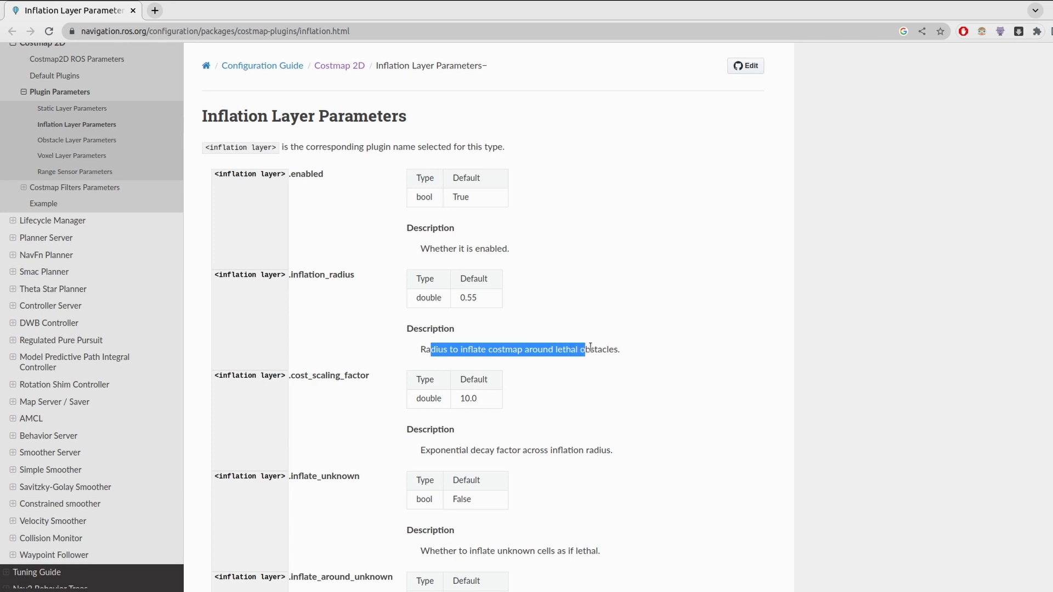
pyautogui.moveTo(586, 349); pyautogui.dragTo(612, 349)
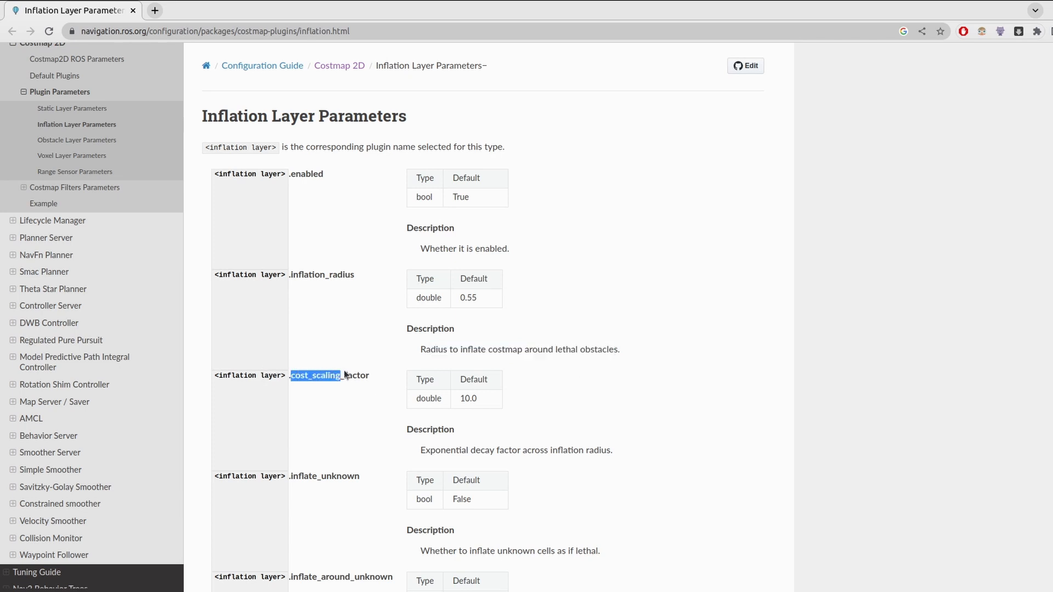
pyautogui.moveTo(454, 450); pyautogui.dragTo(481, 450)
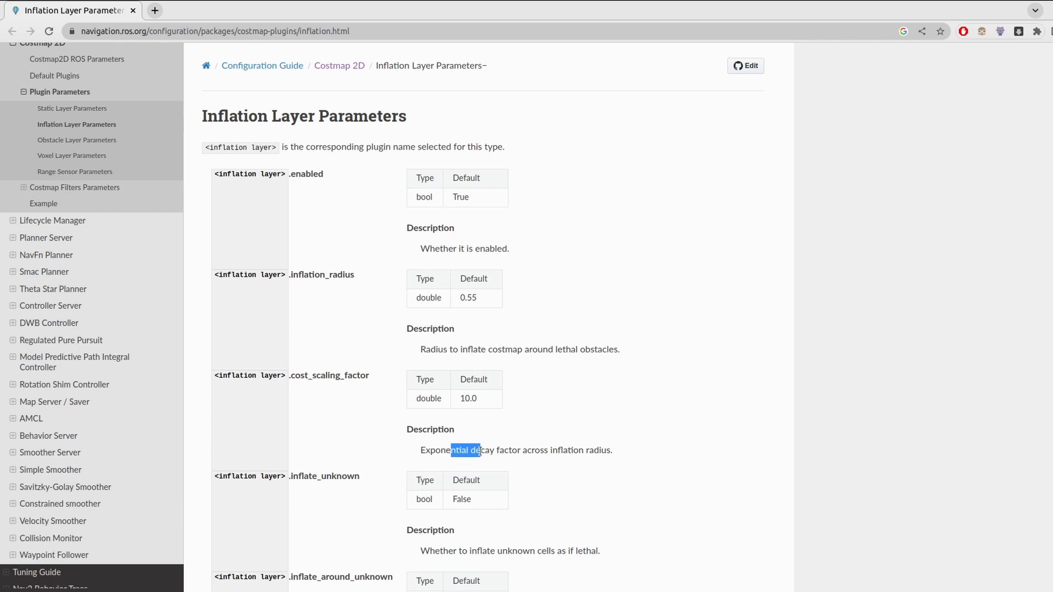
pyautogui.moveTo(472, 450); pyautogui.dragTo(611, 450)
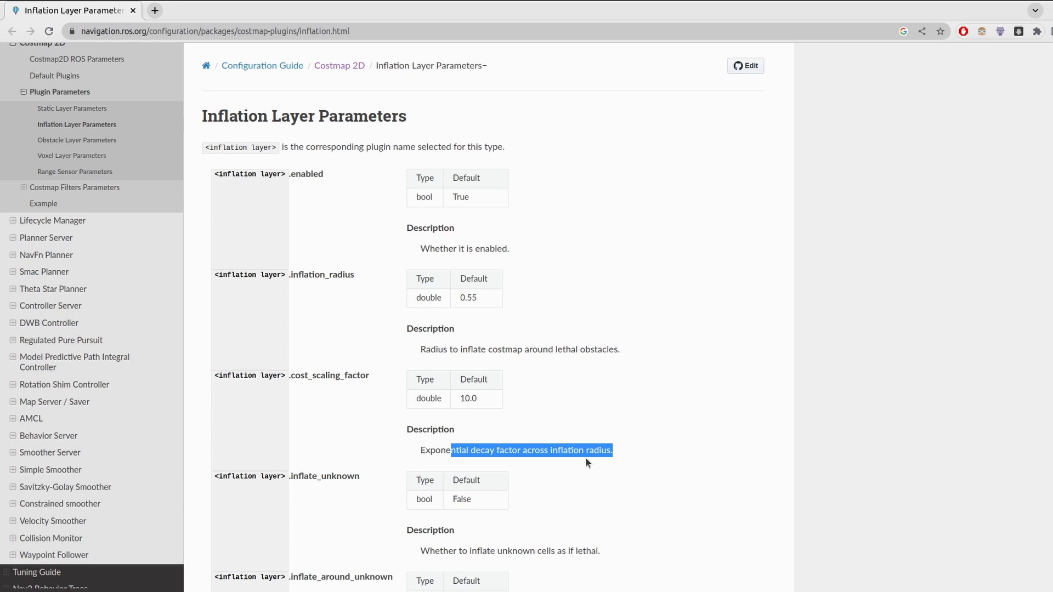
pyautogui.moveTo(590, 461)
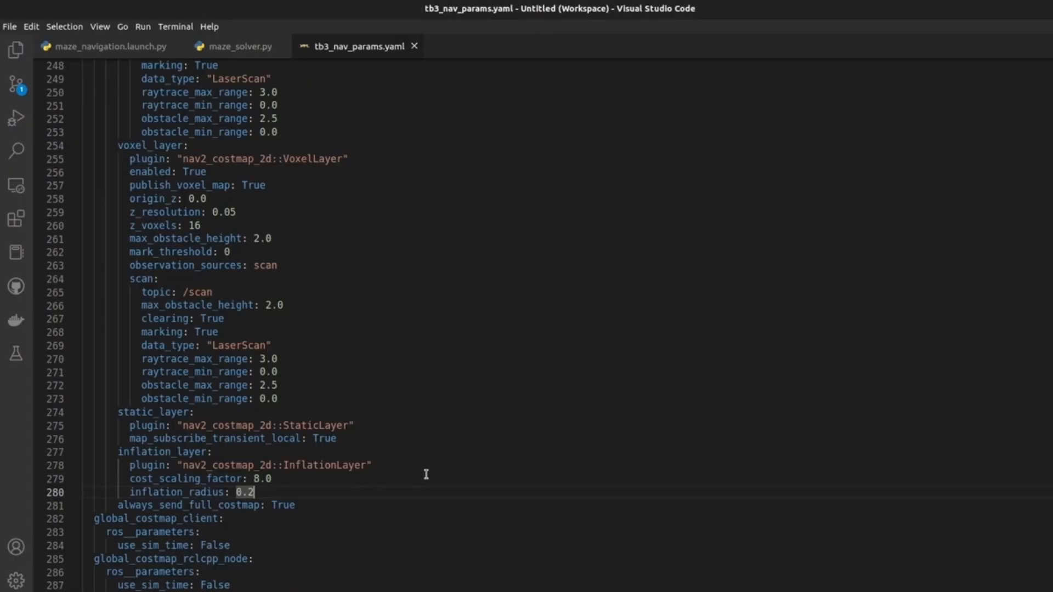
# Step: Change the global inflation radius to 0.4, then run colcon build and launch maze_navigation.launch.py
pyautogui.press('Backspace')
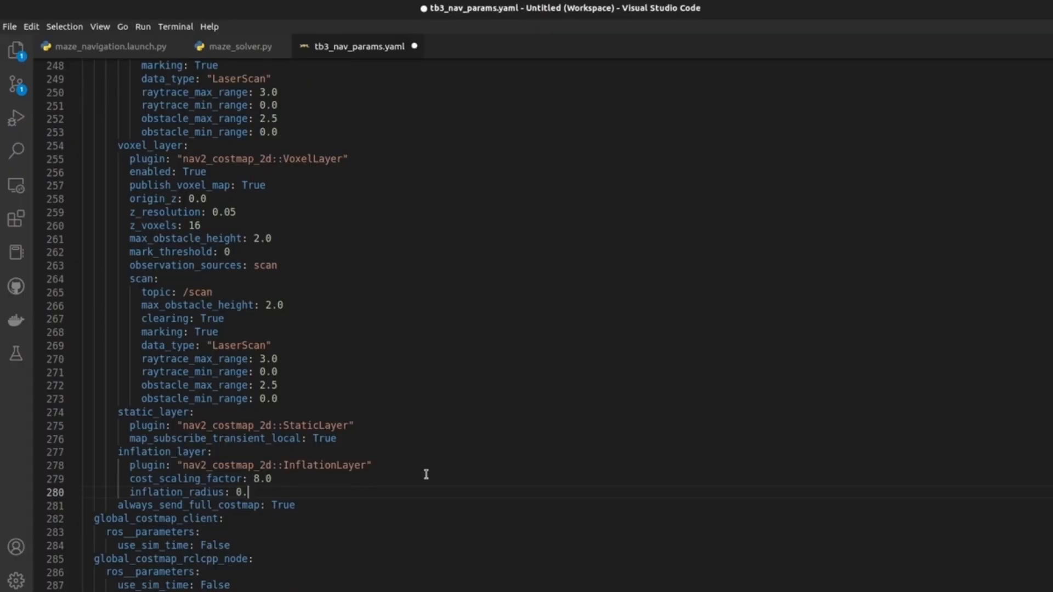
pyautogui.write('4')
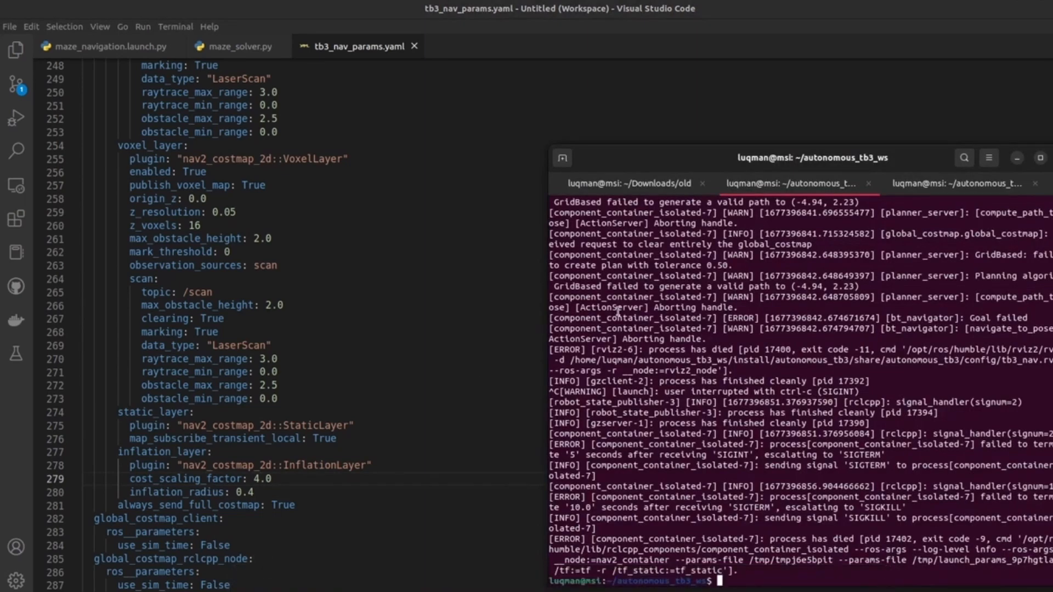
pyautogui.write('colcon build && ros2 launch autonomous_tb3 maze_navigation.launch.py')
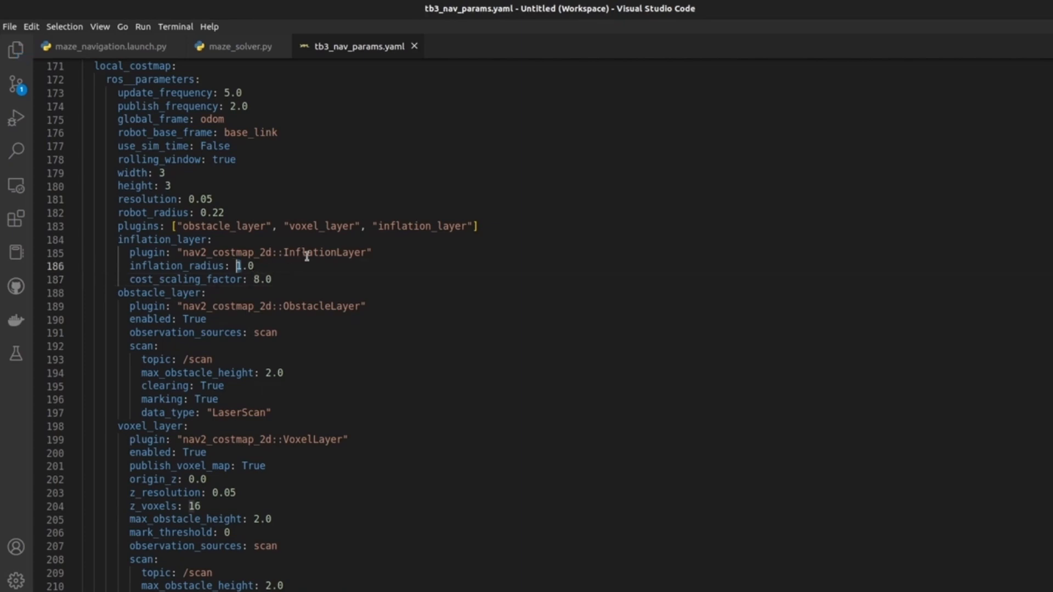
# Step: Delete the local costmap inflation_radius value to start changing it
pyautogui.press('Backspace')
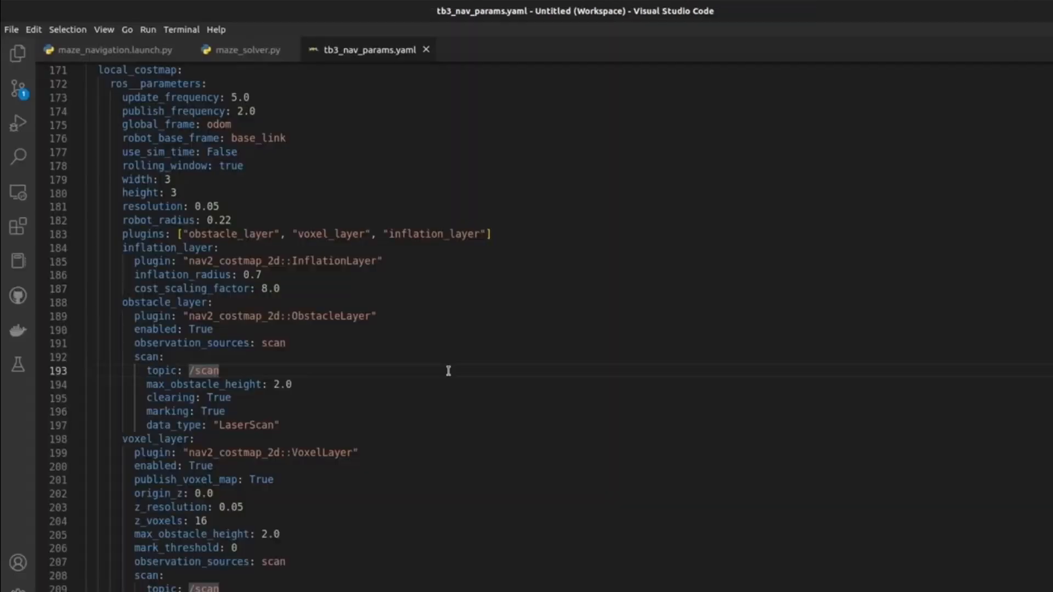
# Step: Search the file for 'speed' and select a min_speed_xy parameter
pyautogui.press('Ctrl+f')
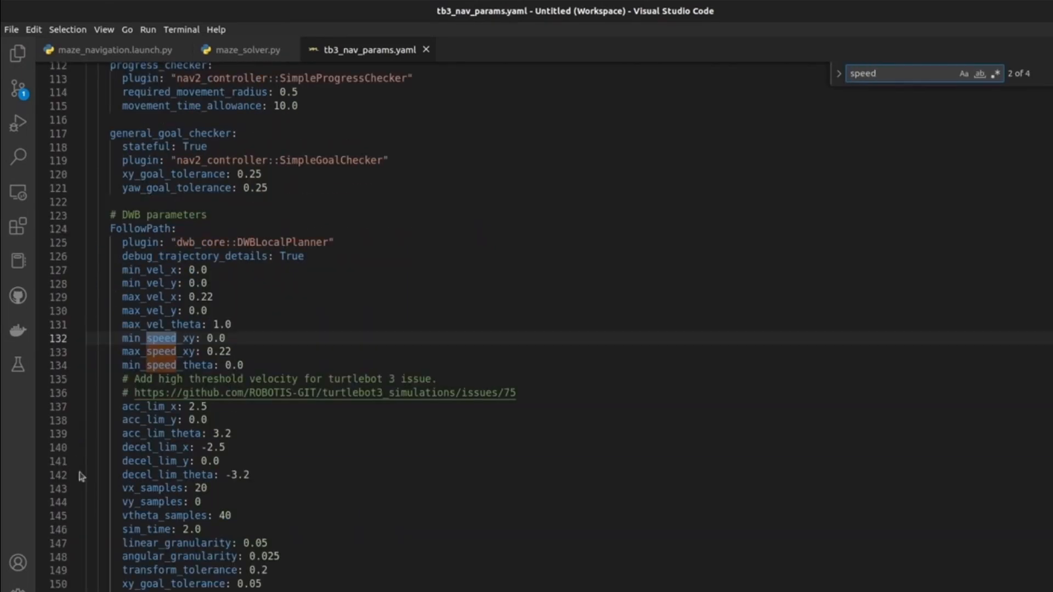
pyautogui.doubleClick(141, 229)
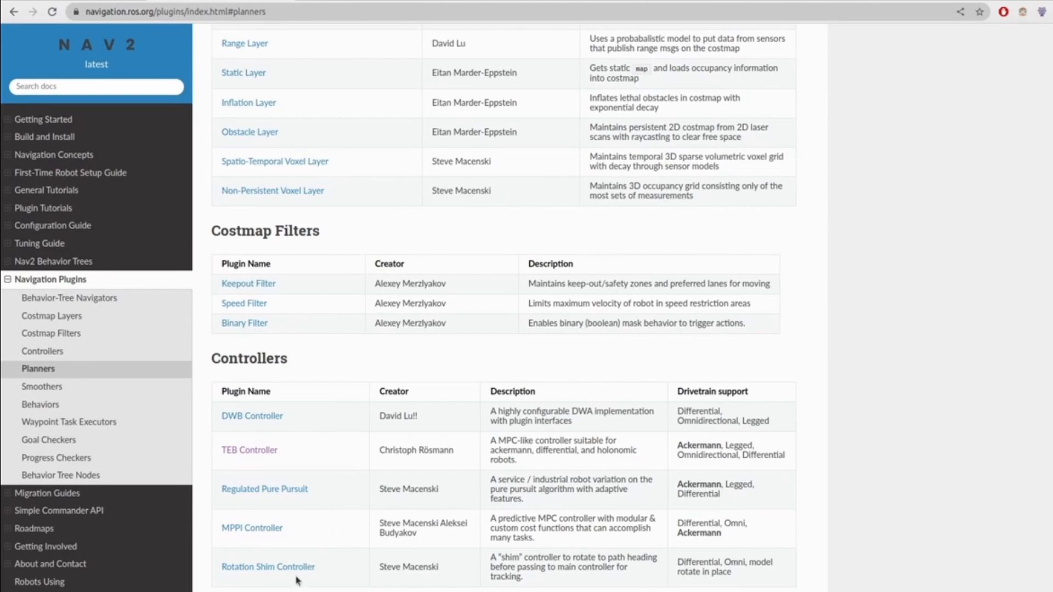
pyautogui.moveTo(330, 439)
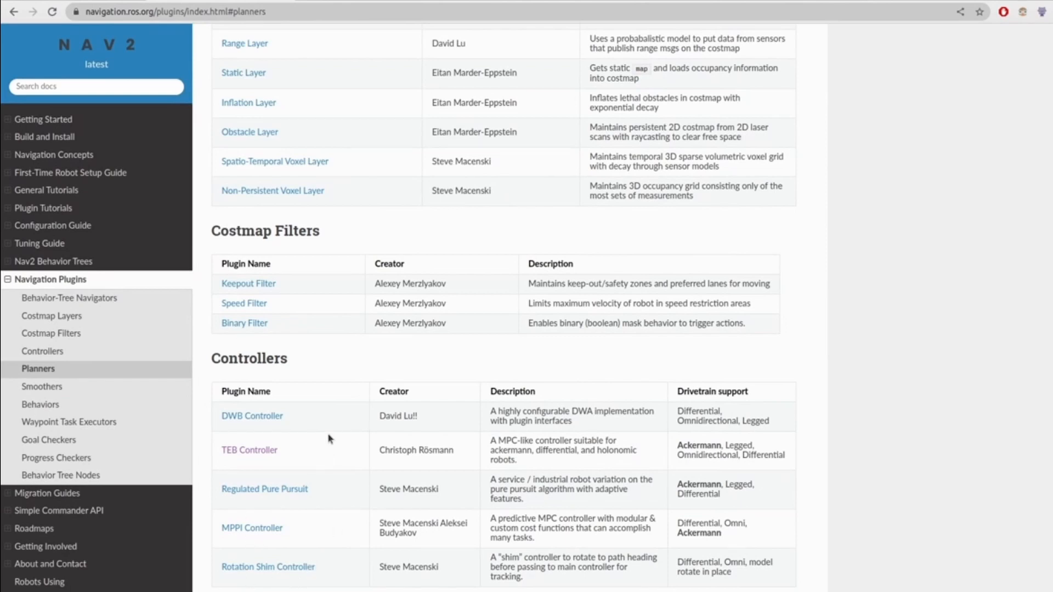
pyautogui.scroll(3)
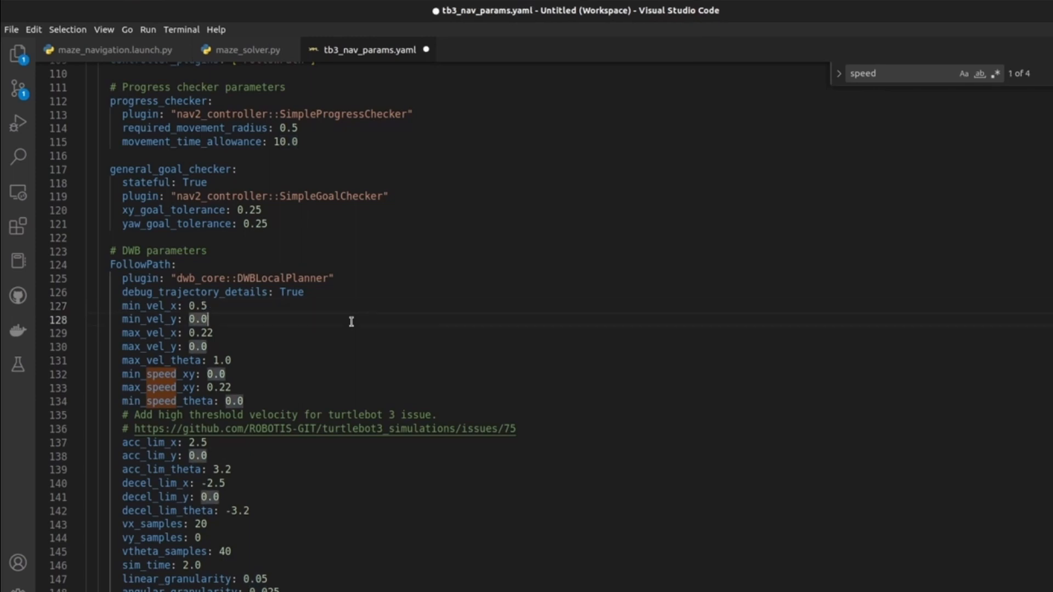
# Step: Finish the min_vel_x 0.5 edit and send a Nav2 goal left of the maze walls
pyautogui.press('Backspace')
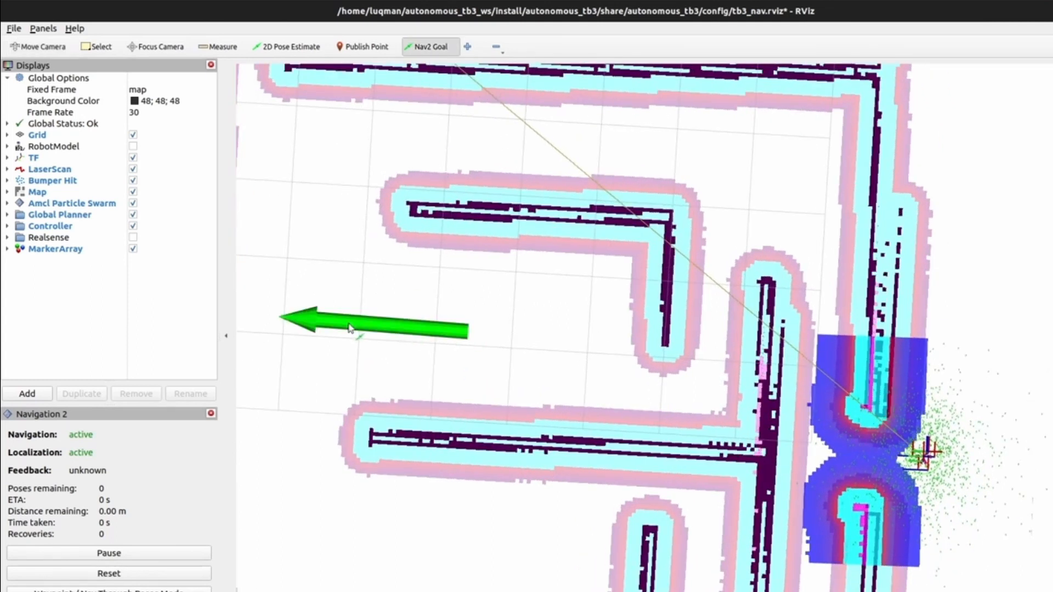
pyautogui.click(349, 328)
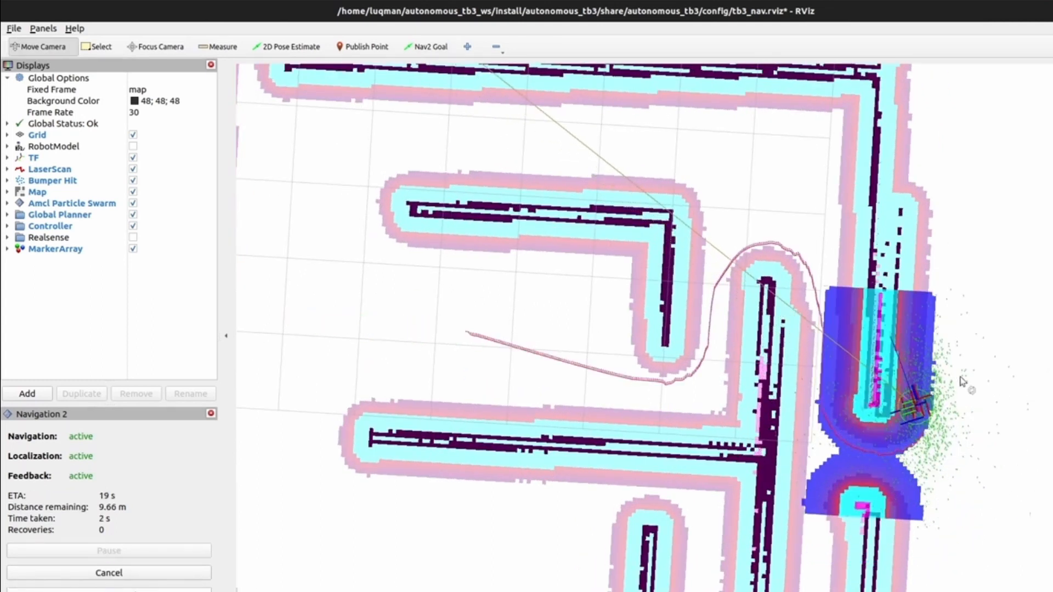